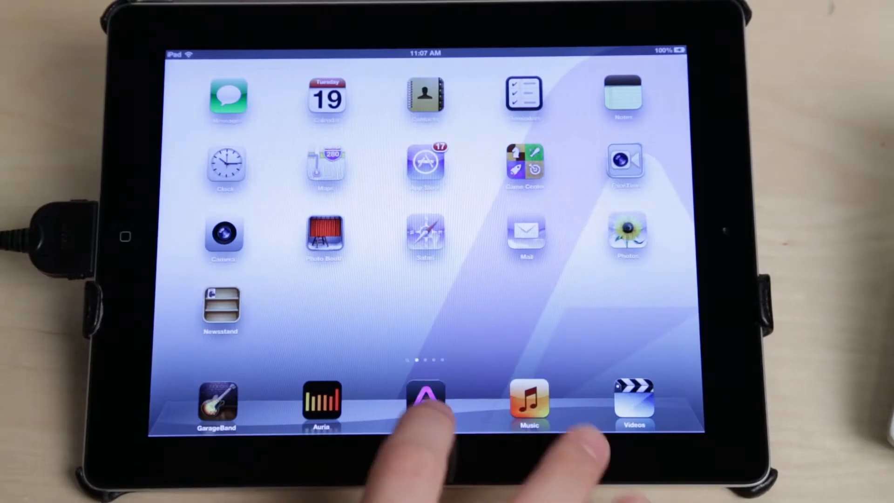
# Step: Launch Apogee Maestro from the dock so the Quartet's Input page appears
pyautogui.click(424, 402)
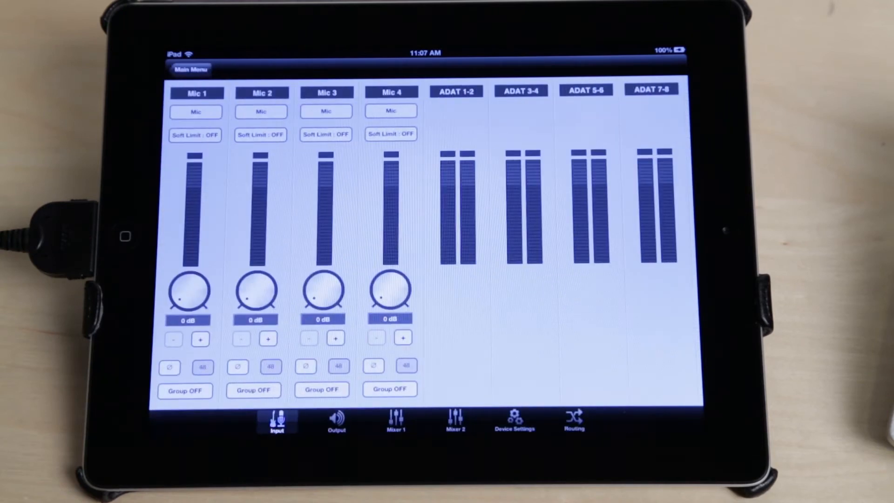
# Step: Switch Mic 1's Soft Limit to ON after checking its input level choices
pyautogui.click(195, 111)
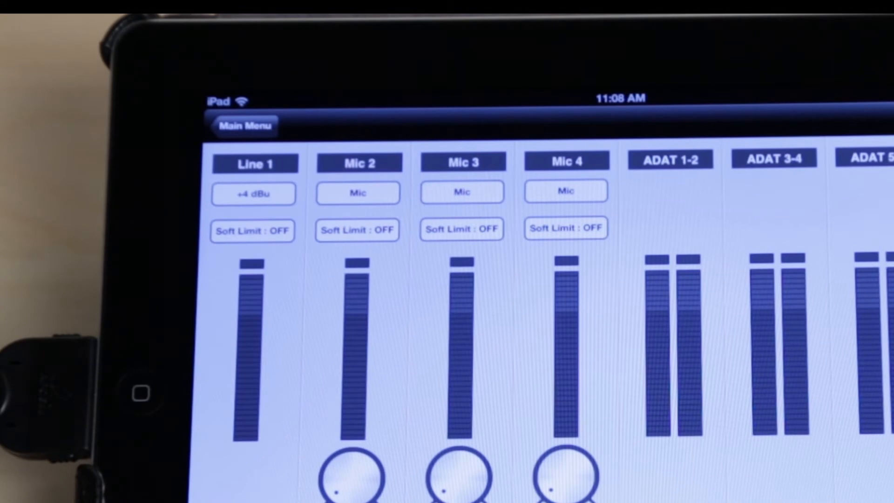
pyautogui.click(253, 193)
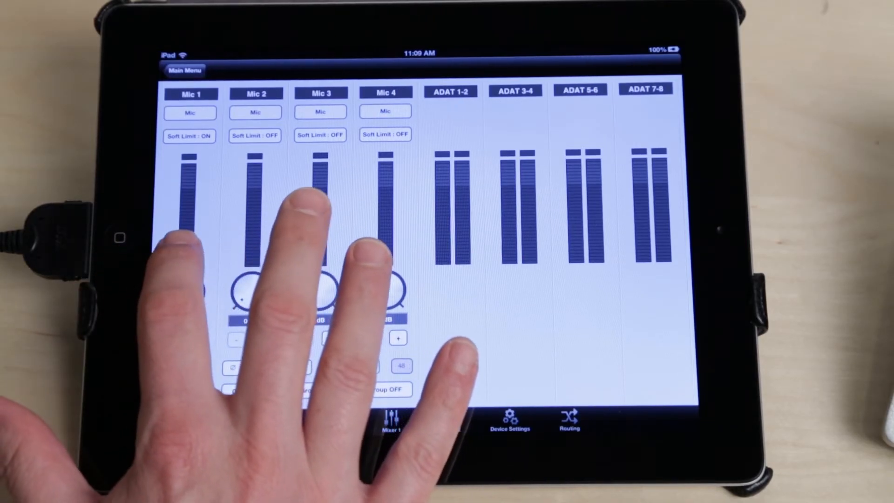
# Step: Set channel 1's input type to Mic from the +4 dBu / -10 dBV / Mic / Instrument list
pyautogui.click(190, 112)
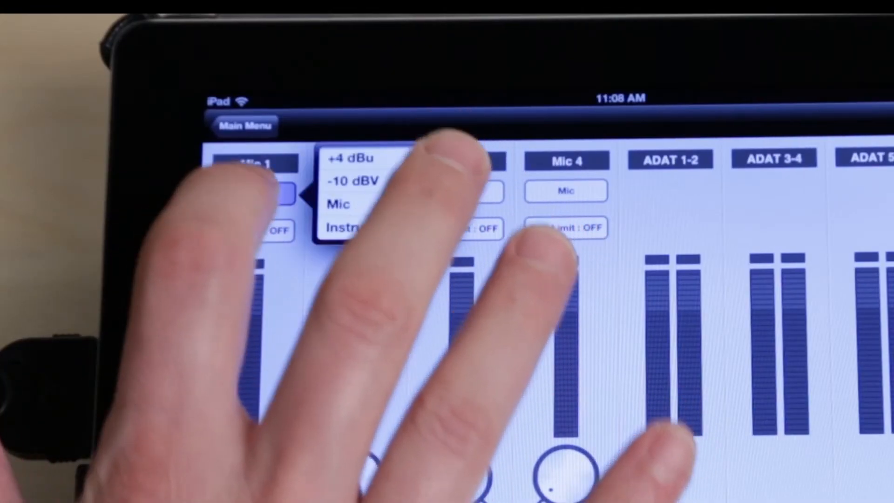
pyautogui.click(342, 227)
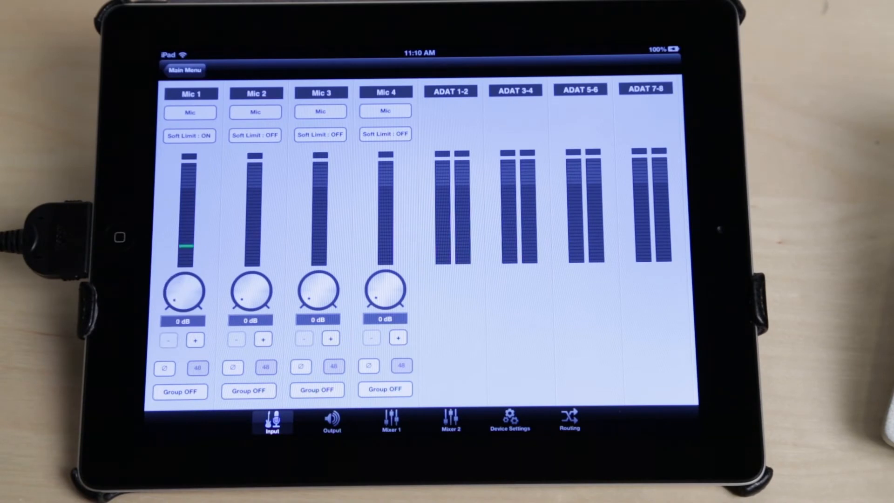
# Step: Raise Mic 1's gain readout from 0 dB to 31 dB
pyautogui.click(197, 367)
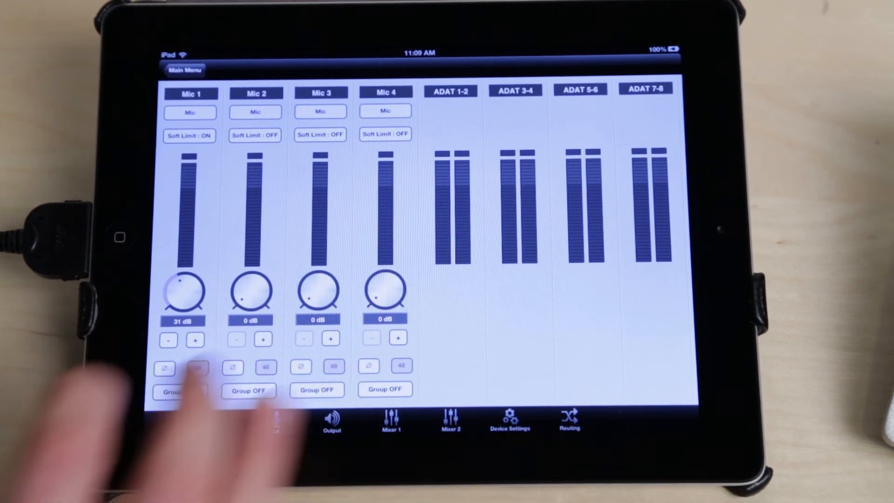
pyautogui.click(272, 421)
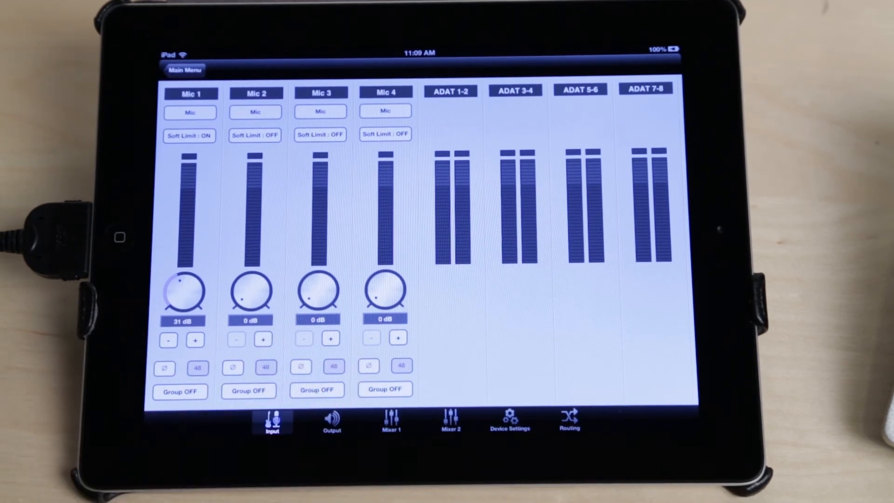